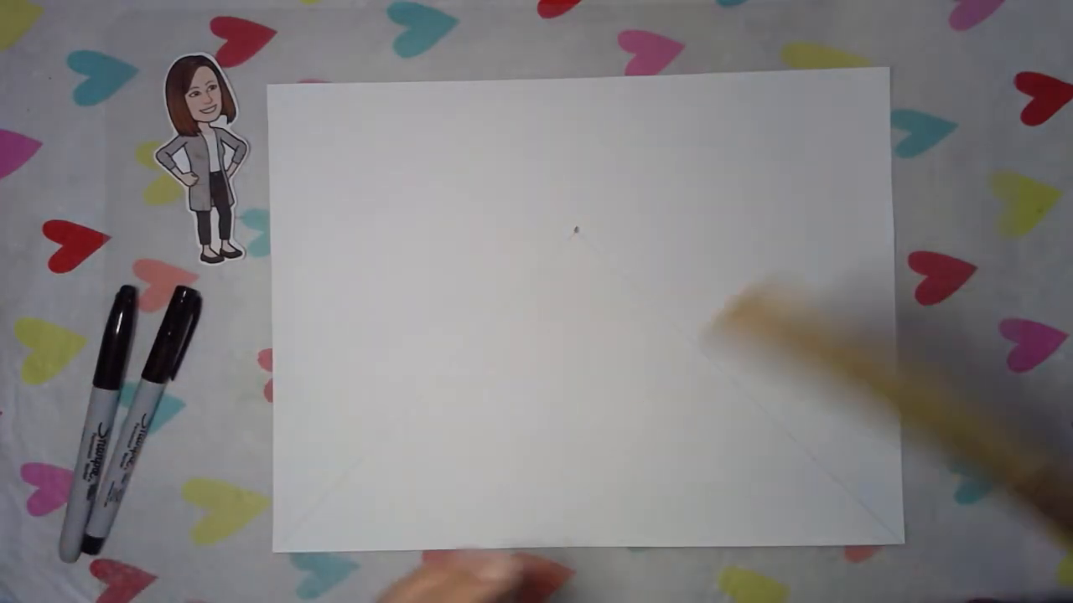
# Step: Rule a pencil line from the central vanishing point to the paper's bottom-right corner
pyautogui.moveTo(574, 230); pyautogui.dragTo(838, 478)
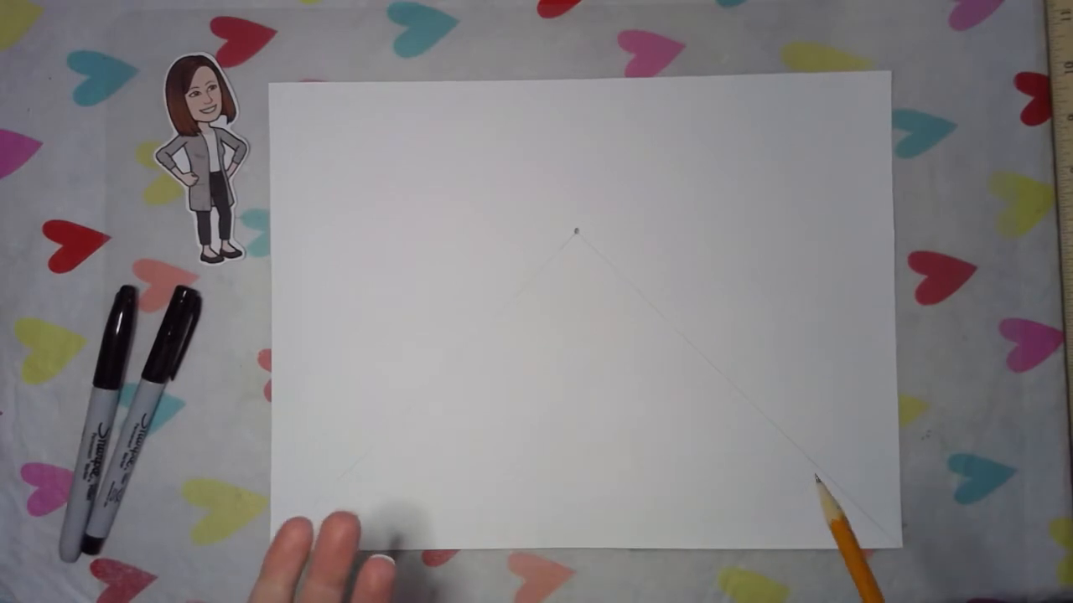